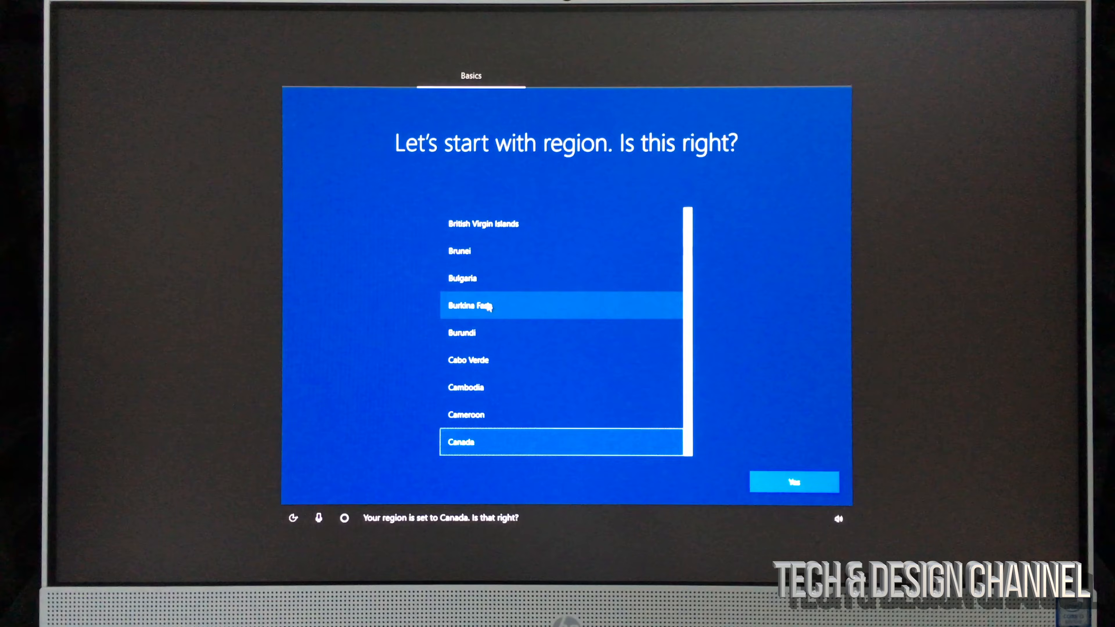
pyautogui.moveTo(540, 400)
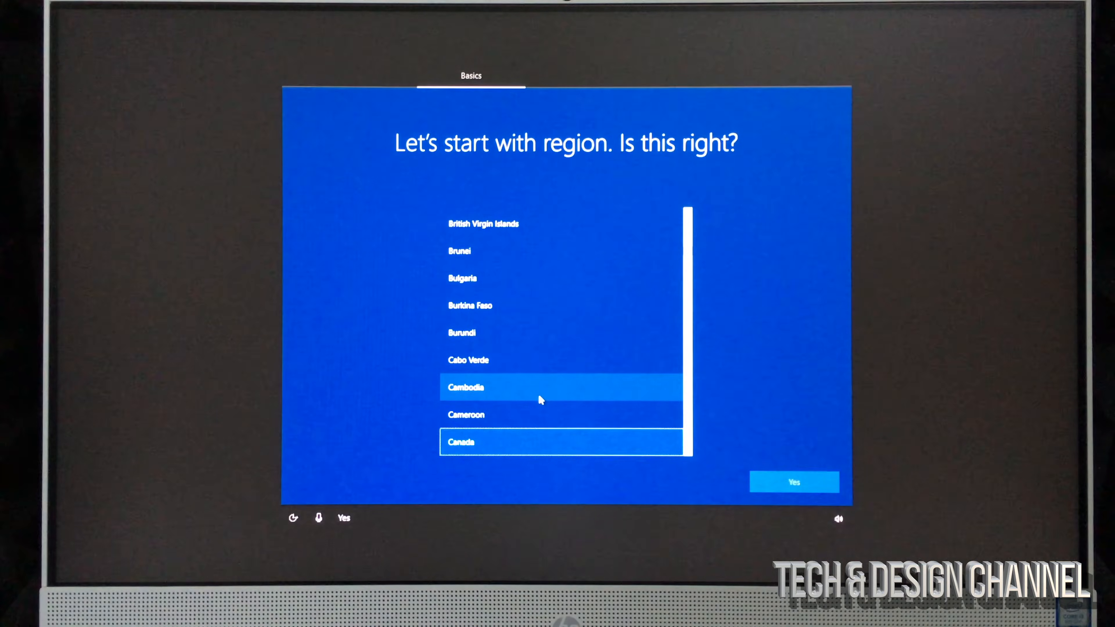
# Confirm Canada as region and US keyboard layout, skipping the second layout
pyautogui.click(795, 483)
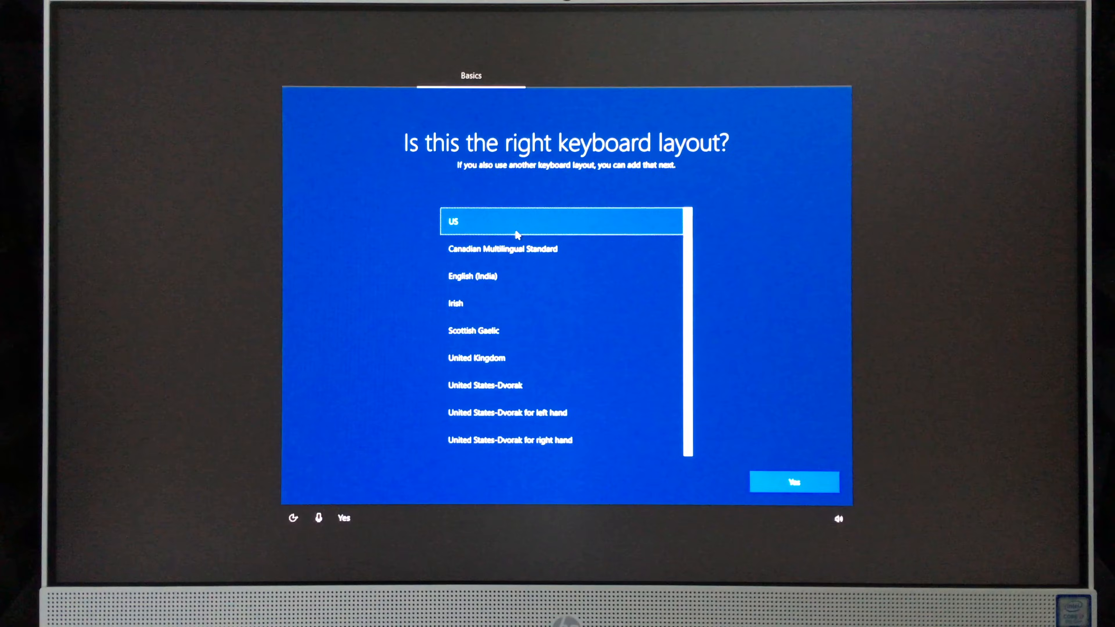
pyautogui.click(794, 482)
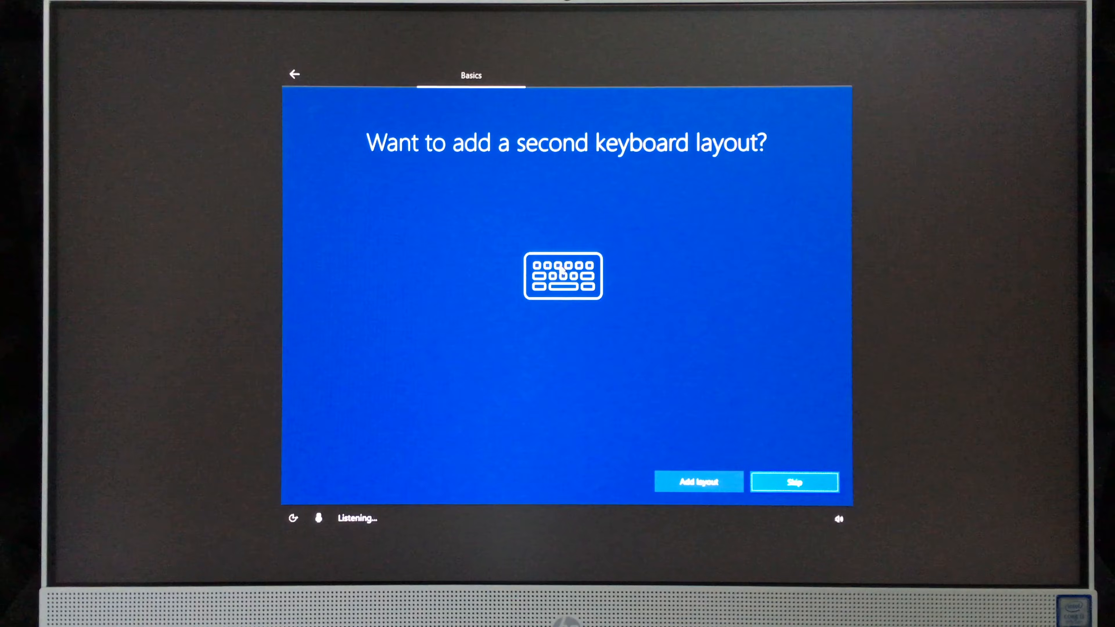
pyautogui.click(795, 482)
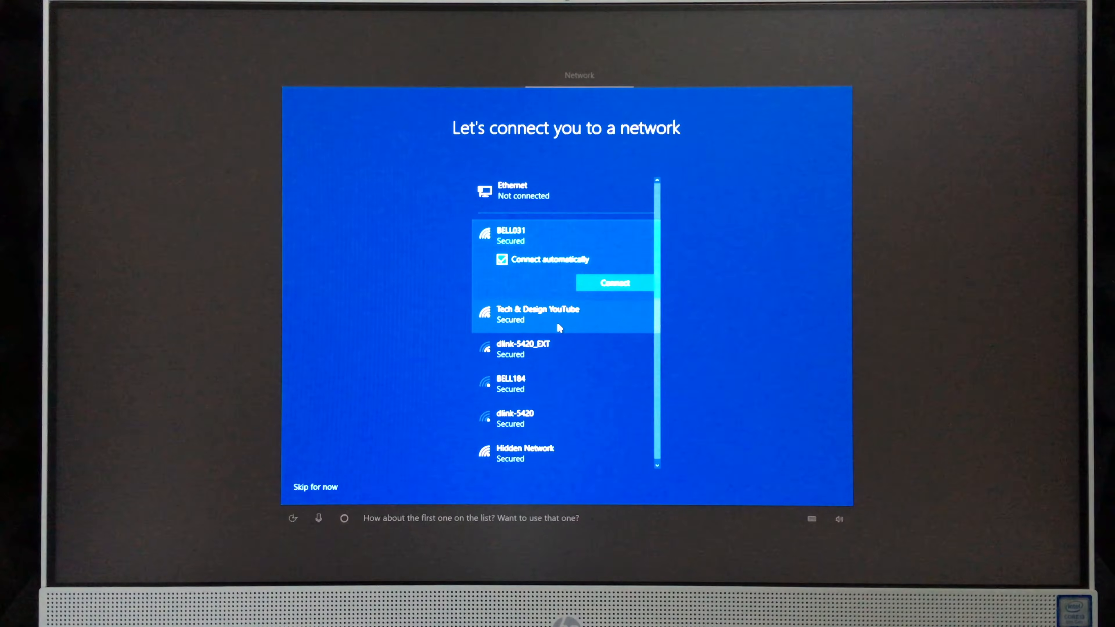
# Connect to the Tech & Design YouTube Wi-Fi with its security key and continue to the license agreement
pyautogui.click(541, 312)
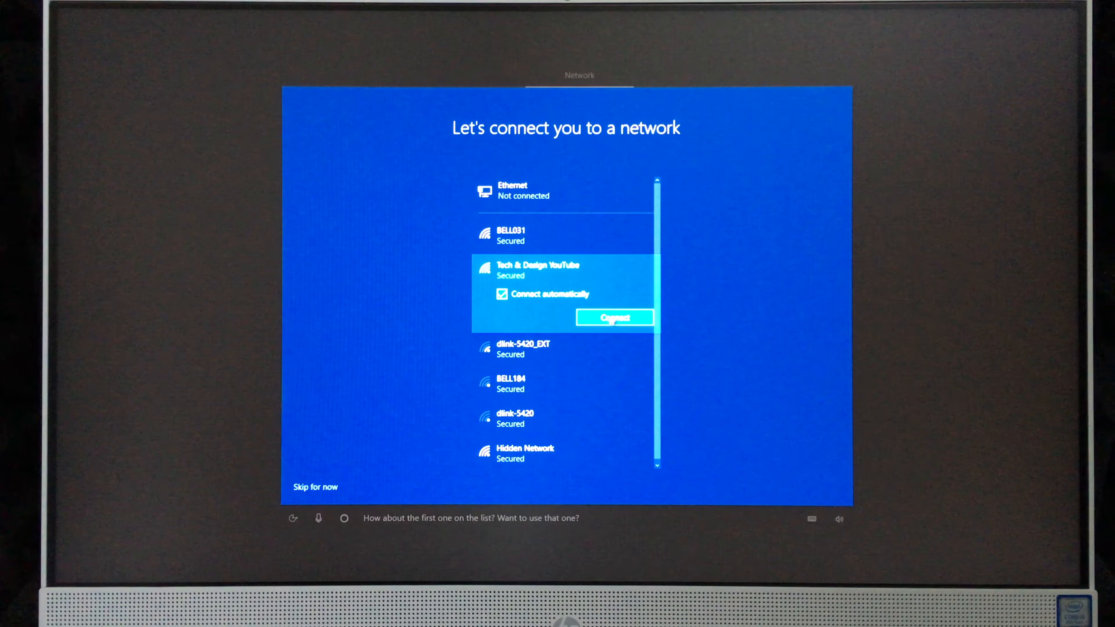
pyautogui.click(614, 318)
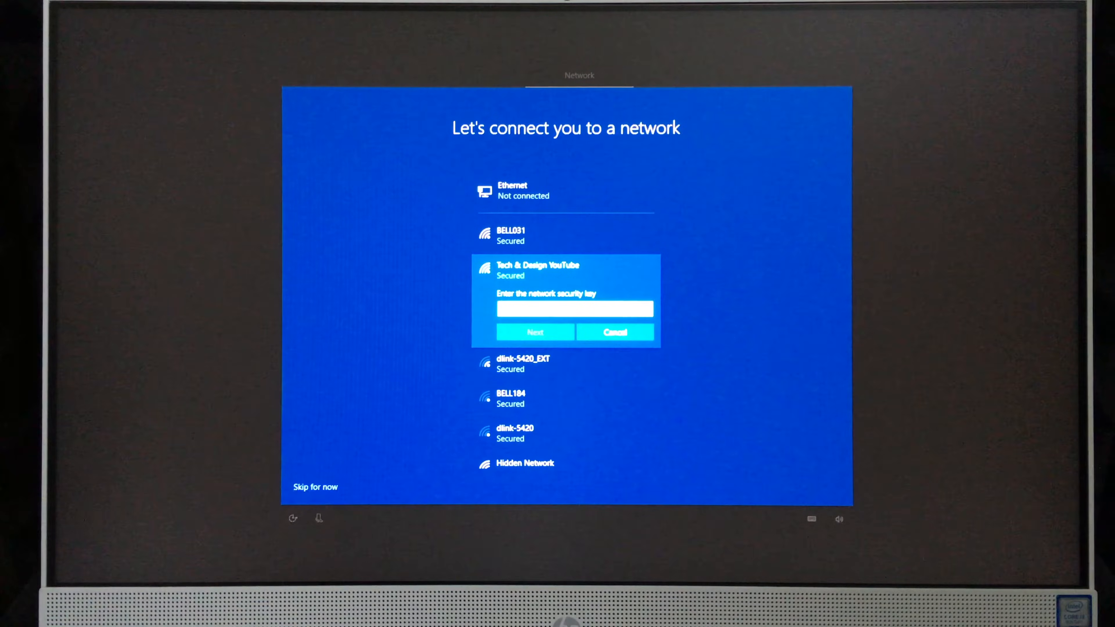
pyautogui.click(536, 332)
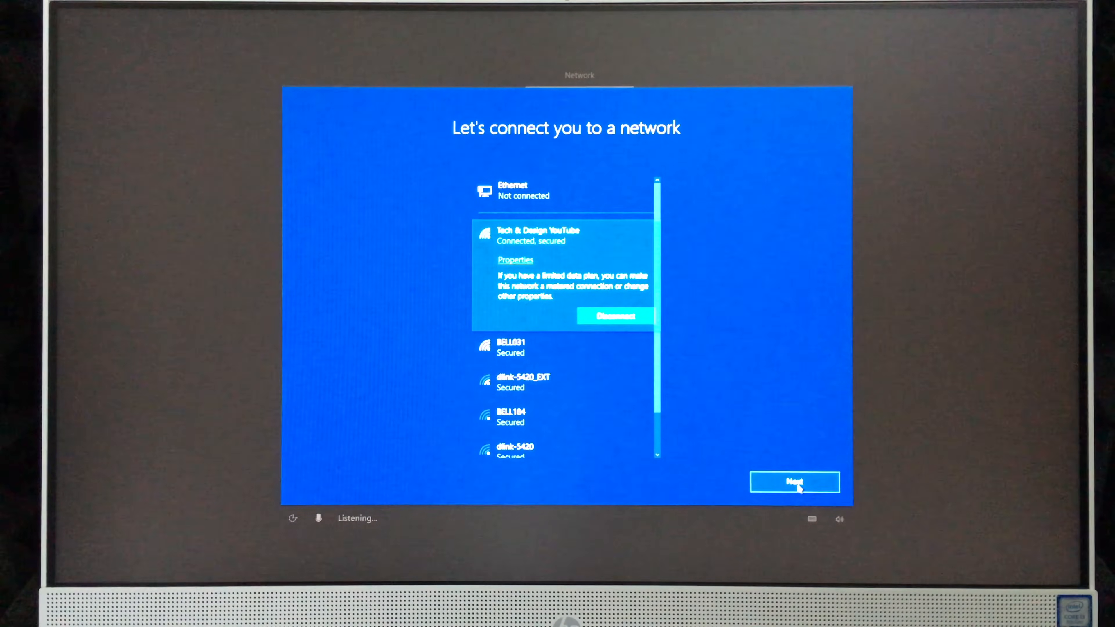
pyautogui.click(794, 483)
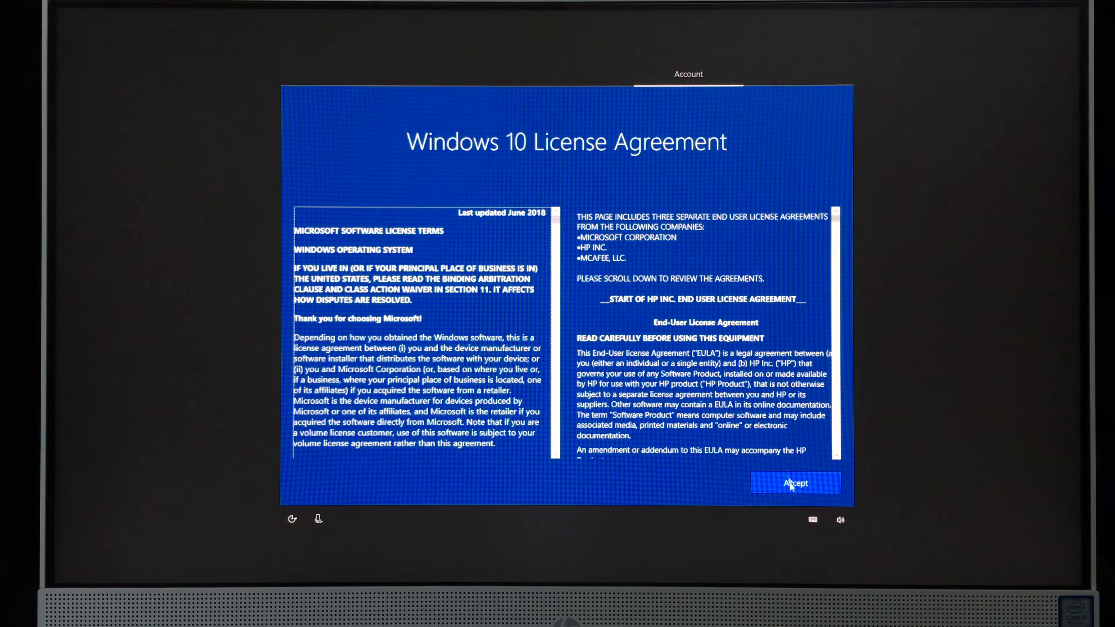
# Accept the Windows 10 License Agreement
pyautogui.click(795, 483)
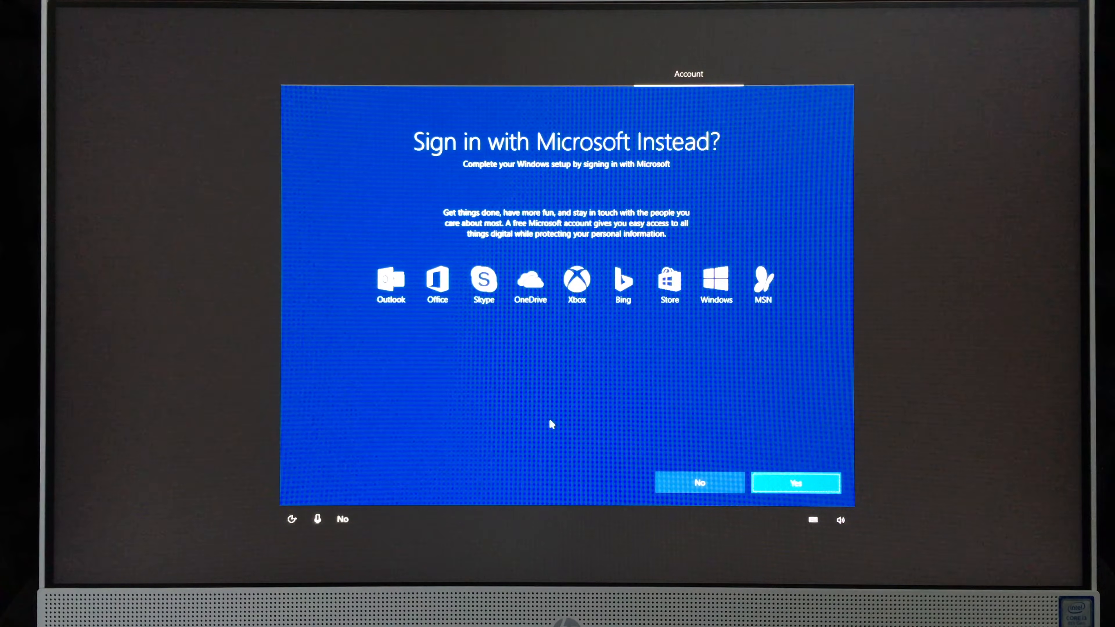
# Decline Microsoft sign-in and create a local account password, entered and confirmed
pyautogui.click(700, 483)
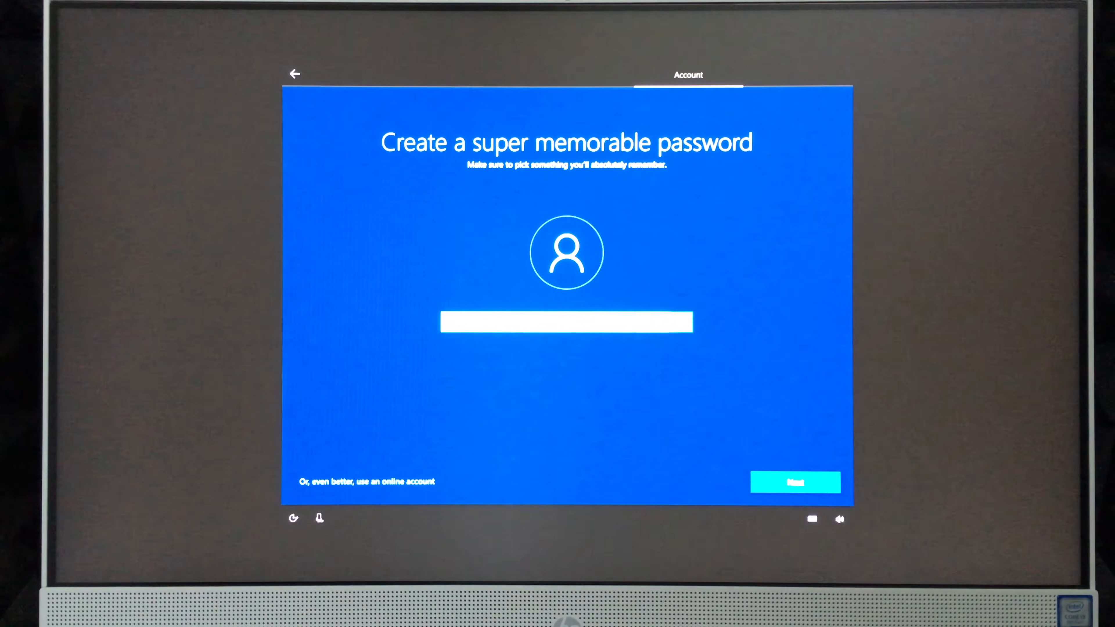
pyautogui.click(563, 325)
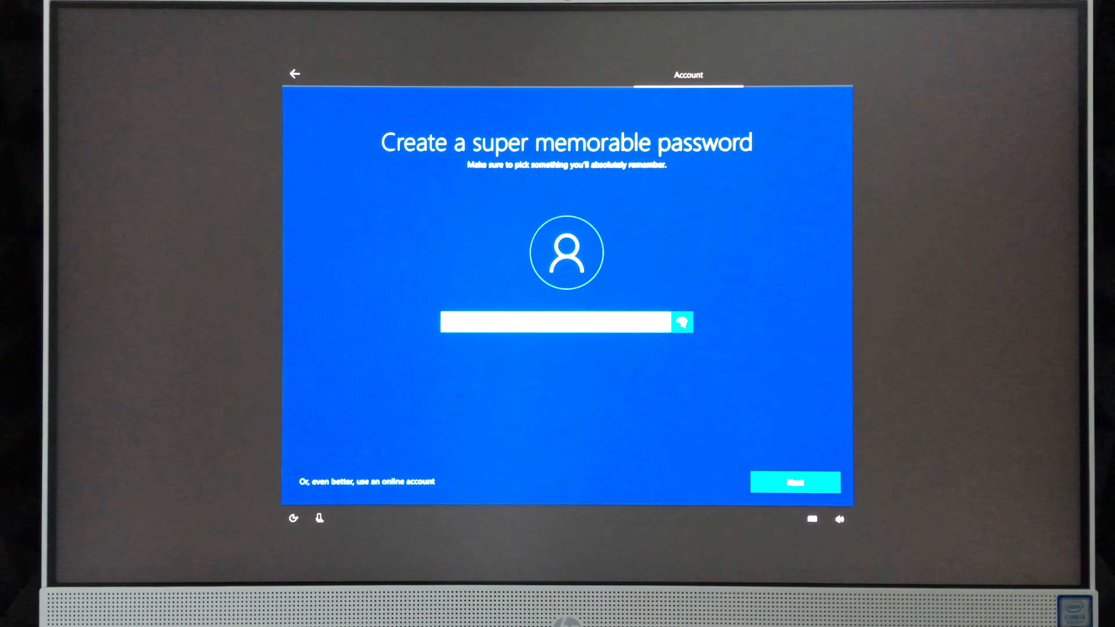
pyautogui.click(795, 483)
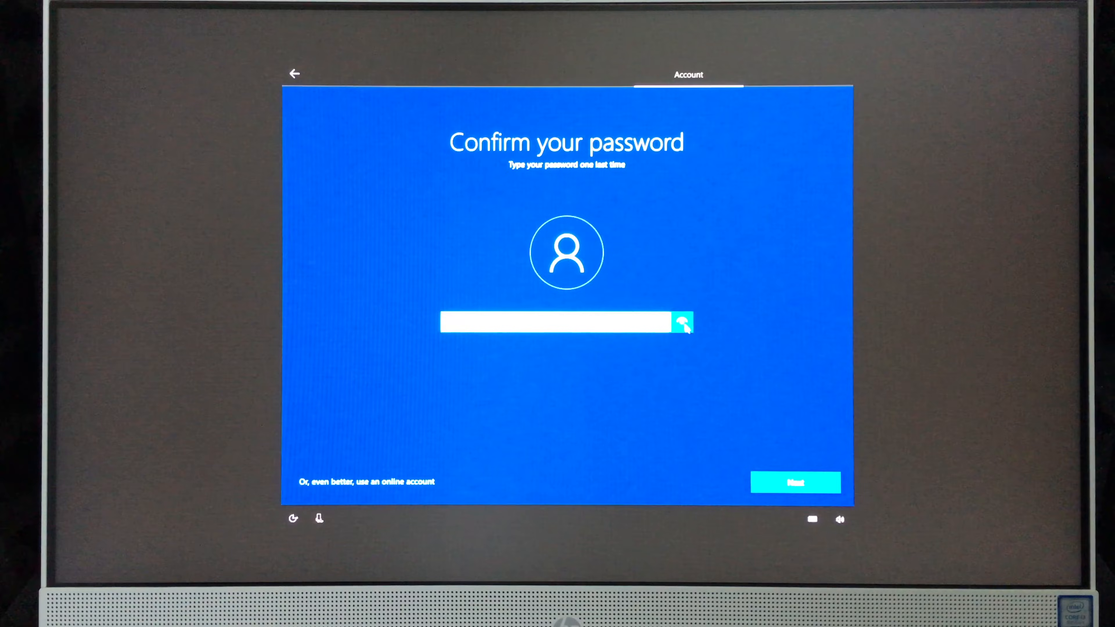
pyautogui.click(795, 482)
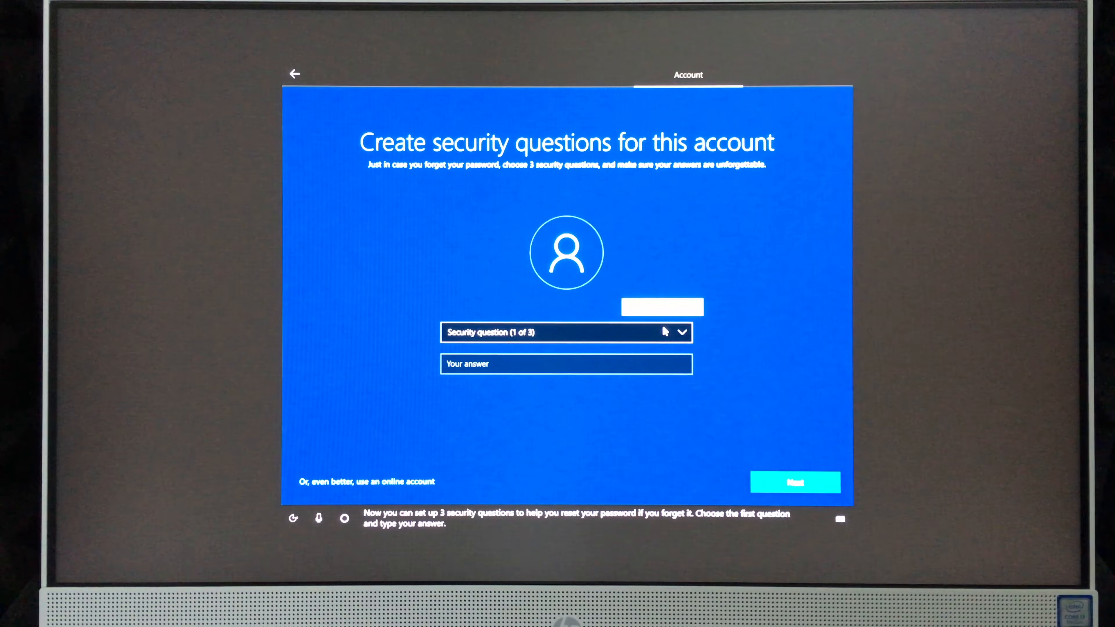
# Answer the three security questions, including first pet's name and childhood nickname
pyautogui.click(559, 333)
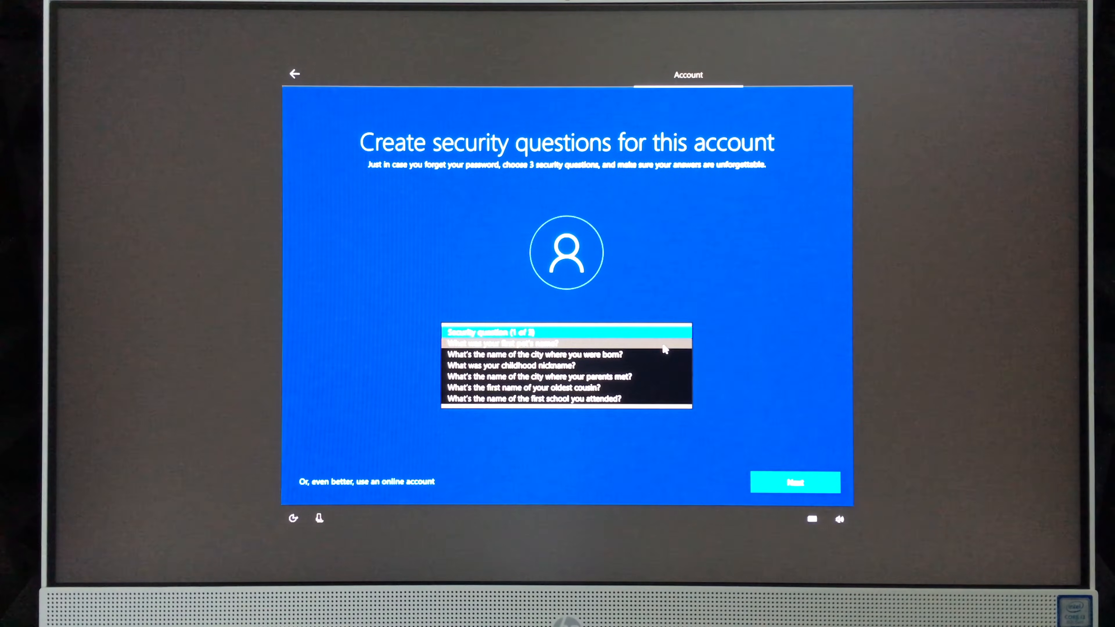
pyautogui.click(502, 343)
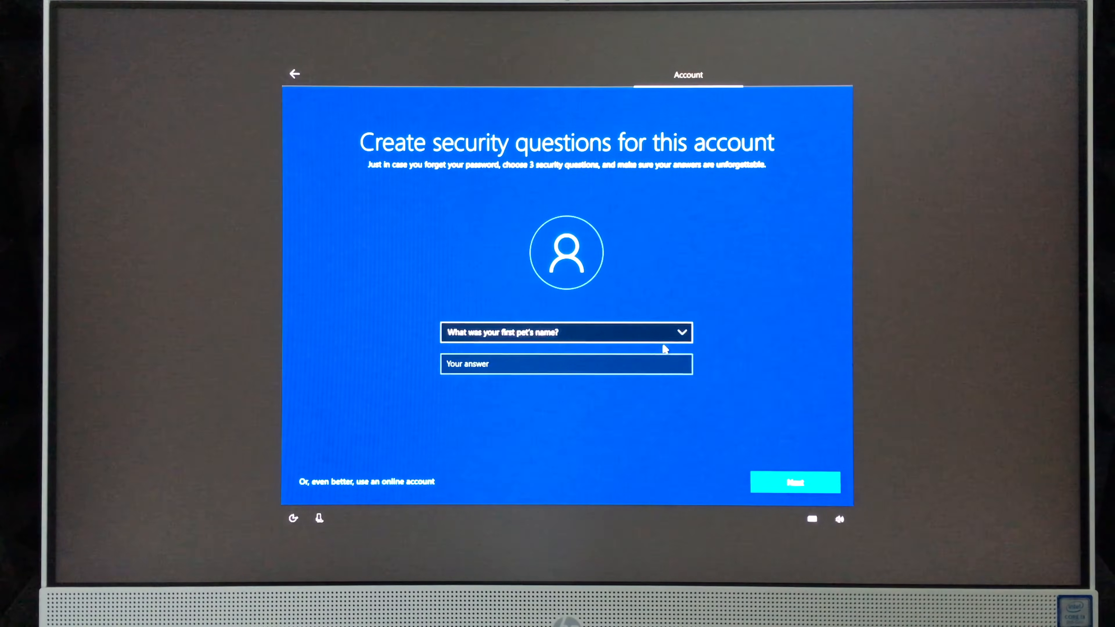
pyautogui.click(542, 364)
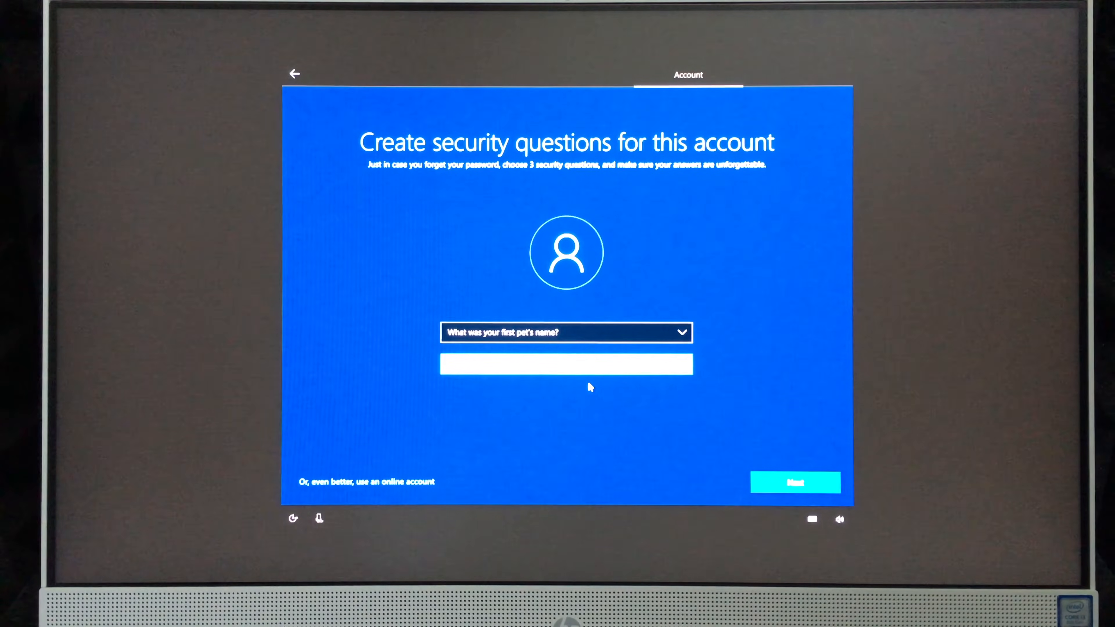
pyautogui.click(796, 483)
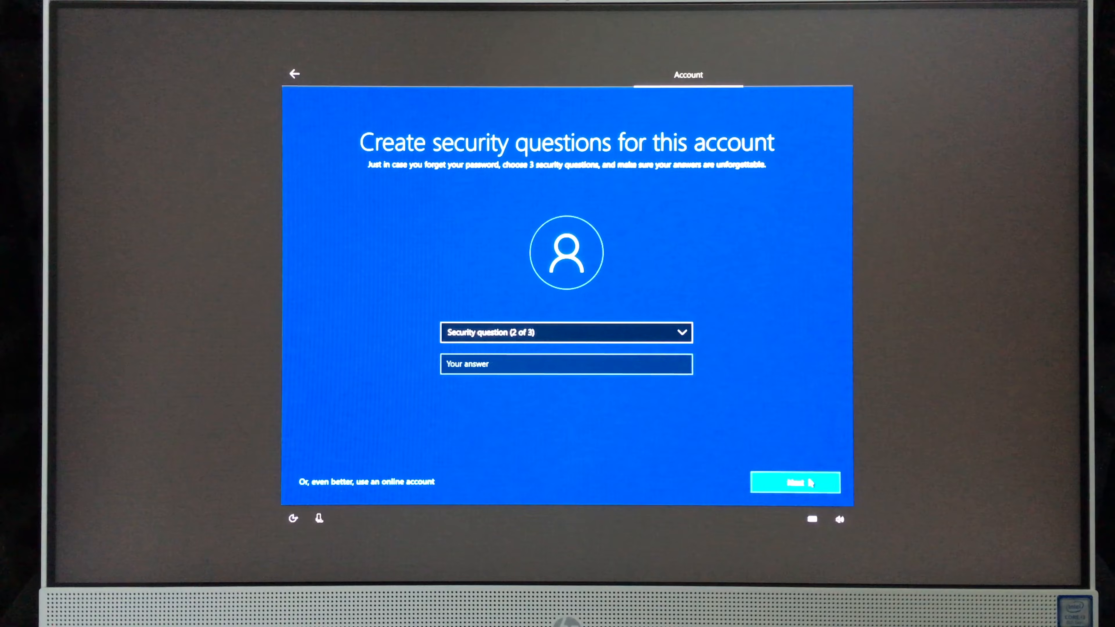
pyautogui.click(548, 332)
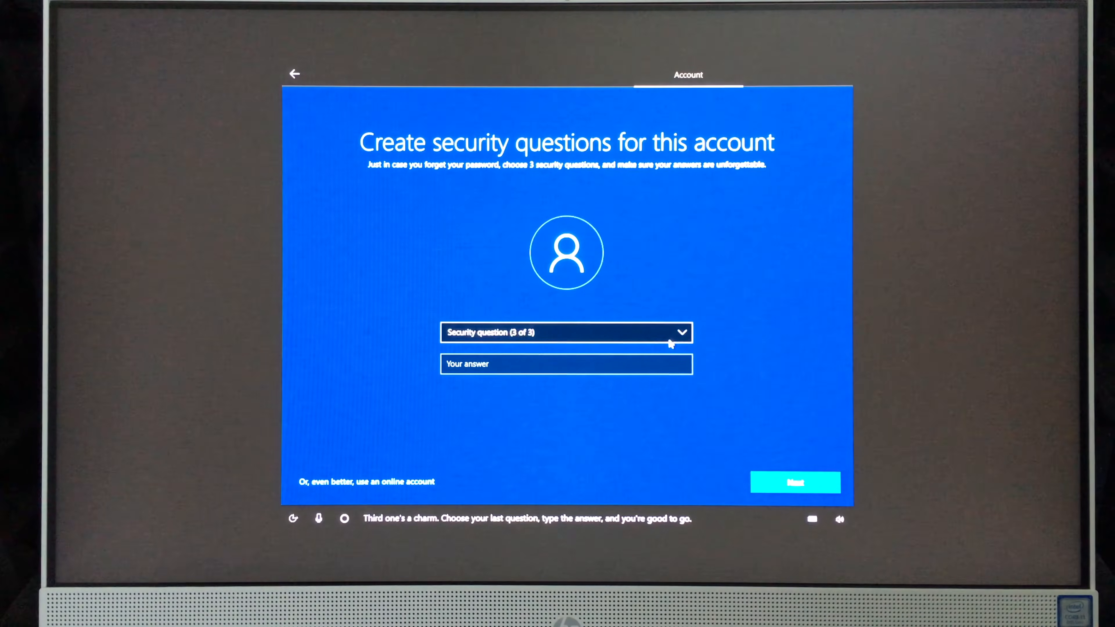
pyautogui.click(565, 333)
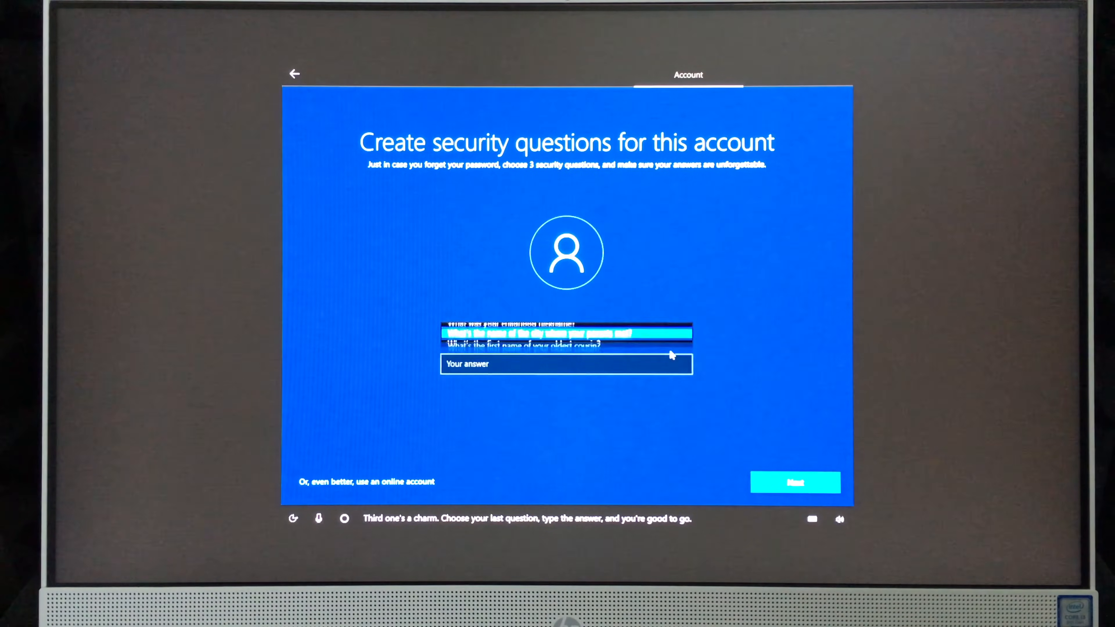
pyautogui.click(548, 336)
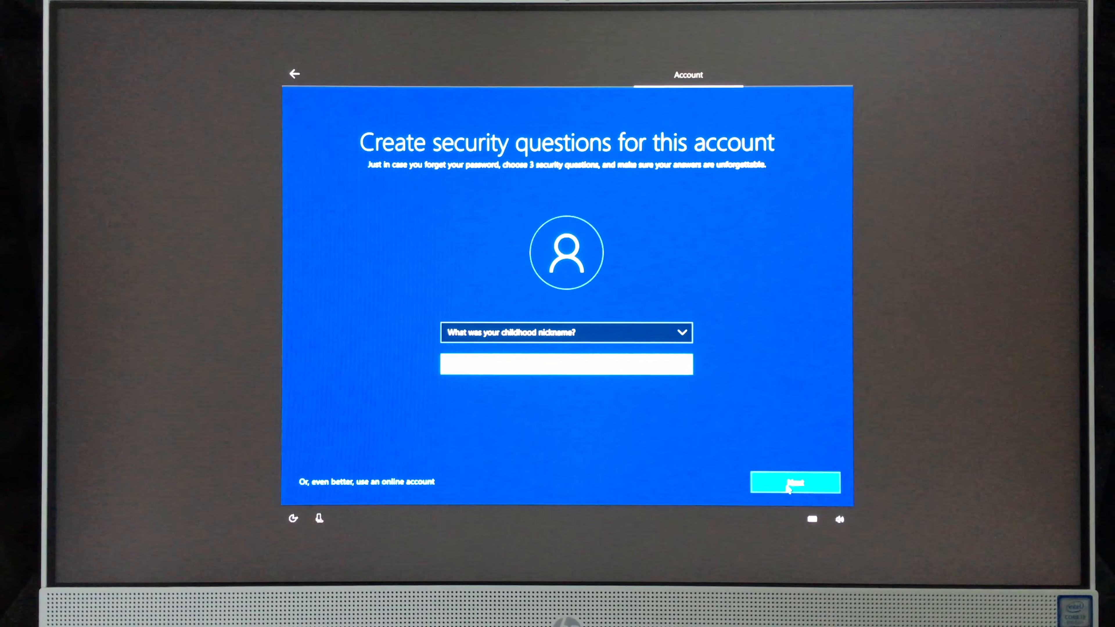
pyautogui.click(794, 485)
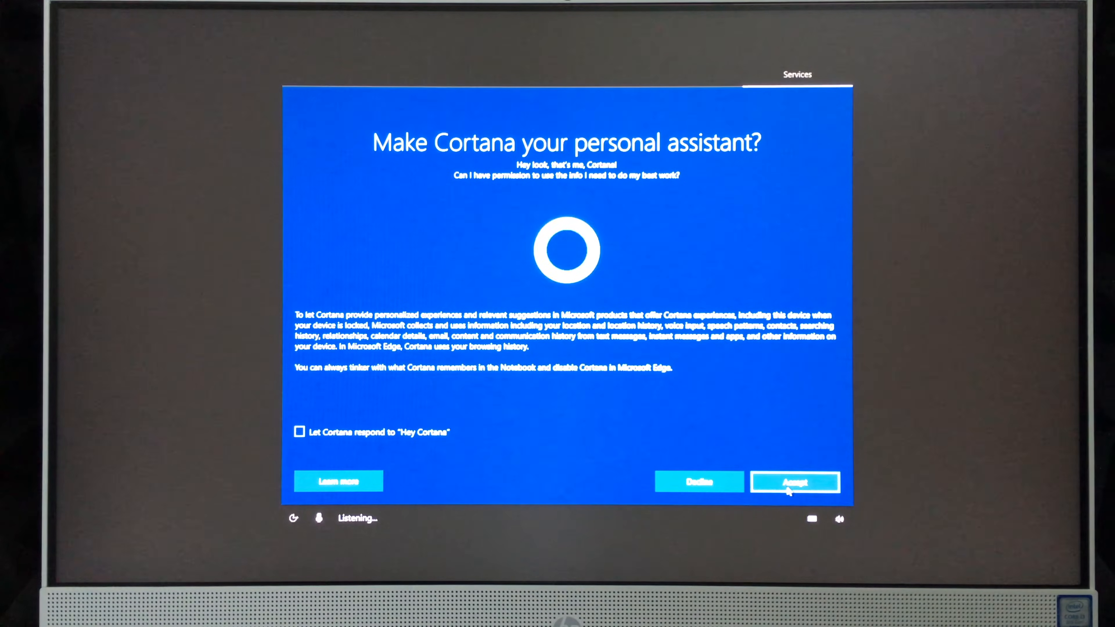
# Accept Cortana as personal assistant and agree to send activity history
pyautogui.click(796, 482)
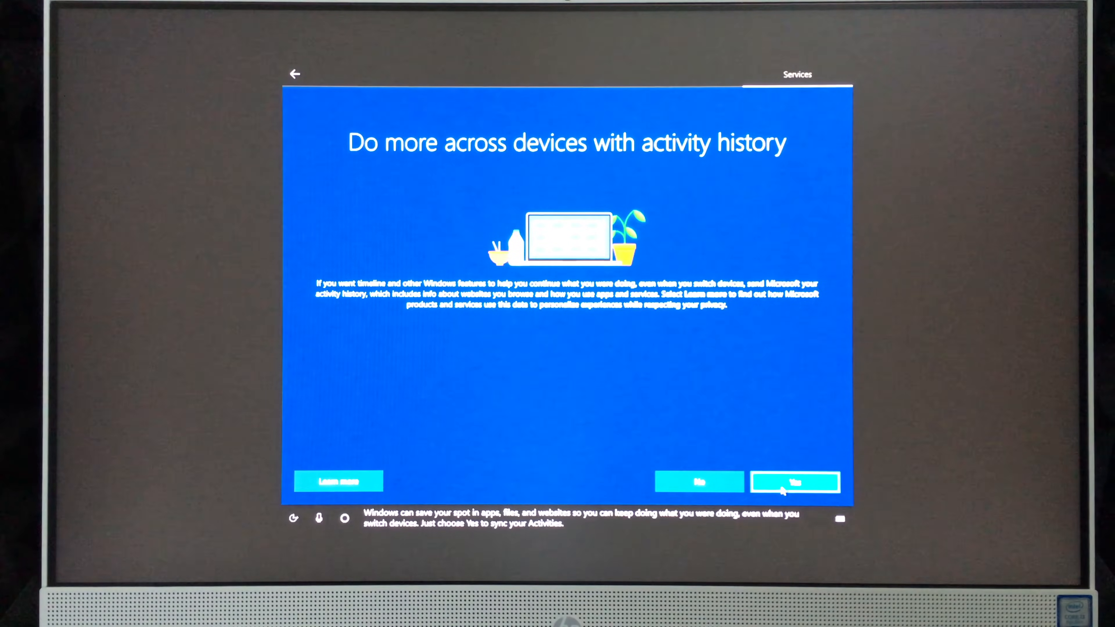
pyautogui.moveTo(686, 504)
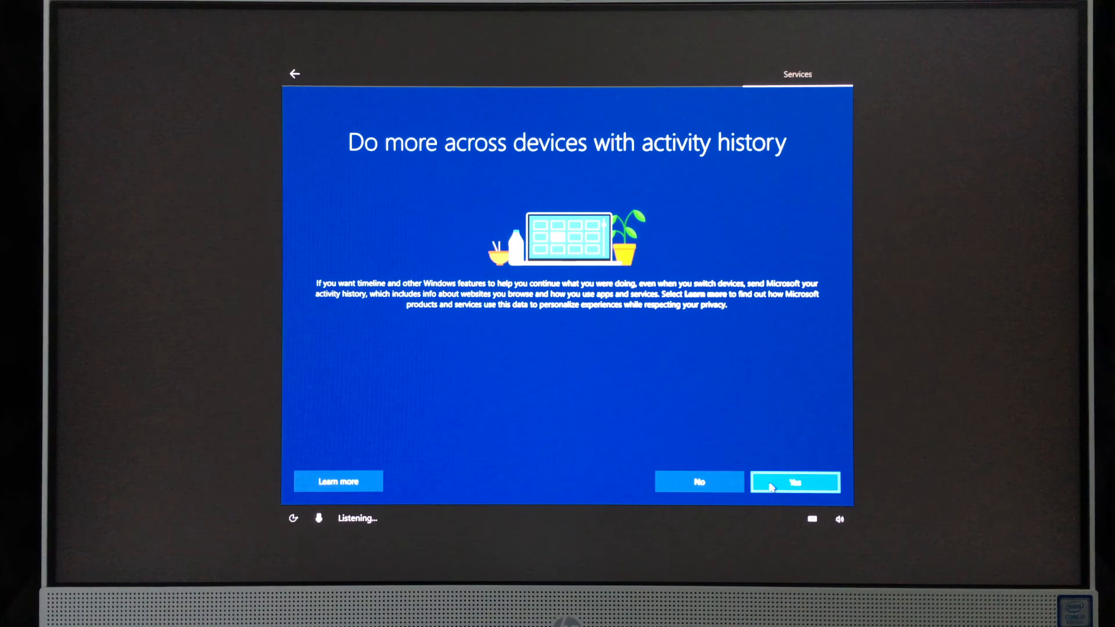
pyautogui.click(794, 483)
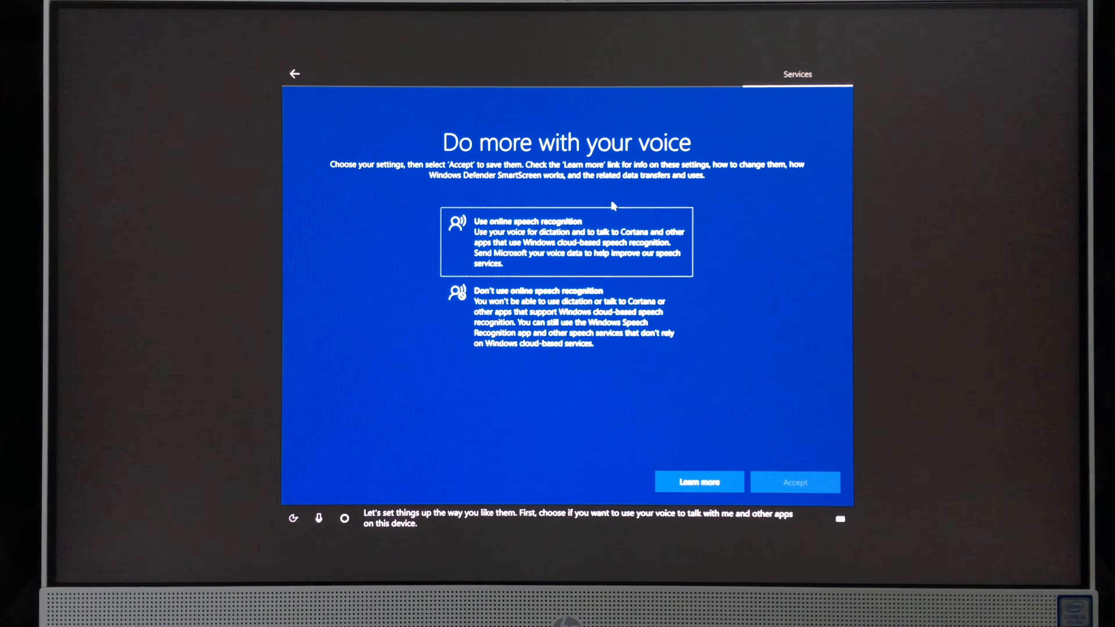
# Turn on online speech recognition and accept
pyautogui.click(542, 241)
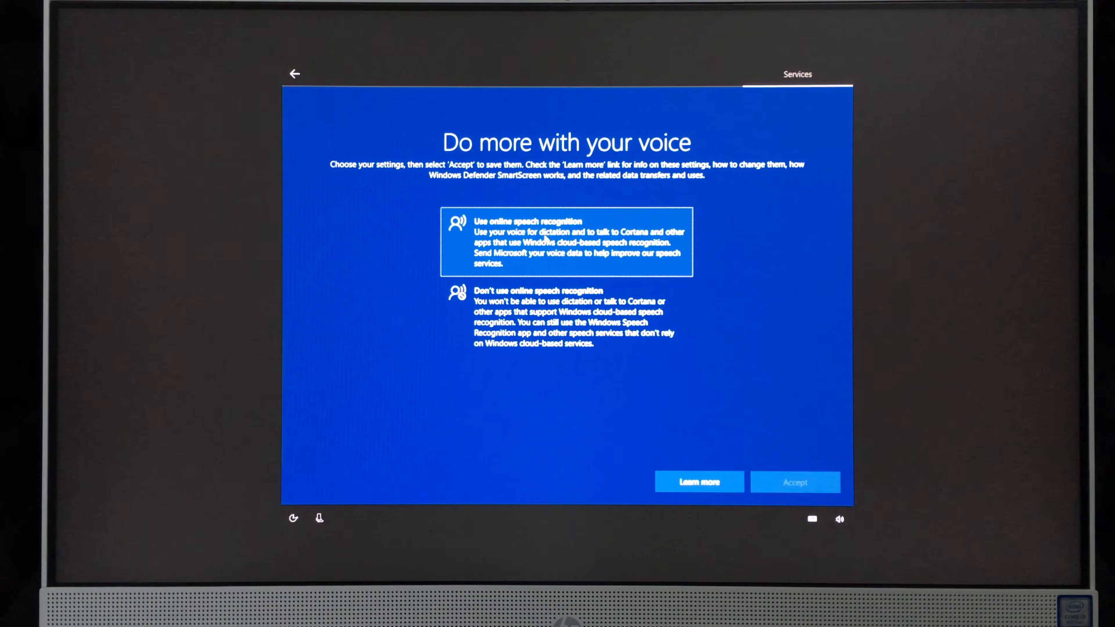
pyautogui.click(558, 321)
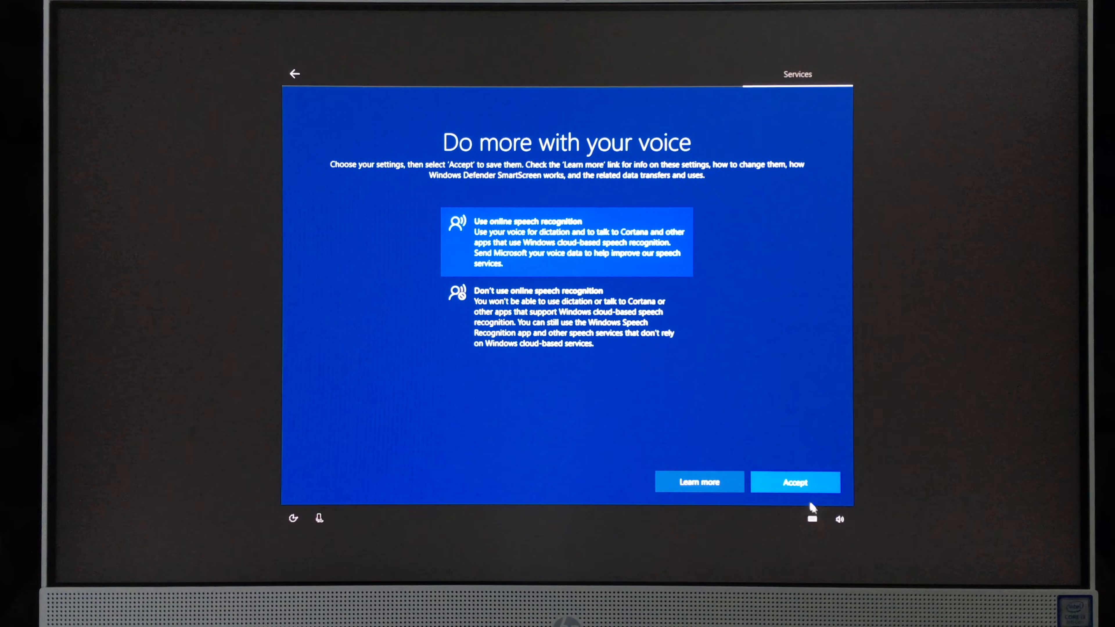
pyautogui.click(795, 482)
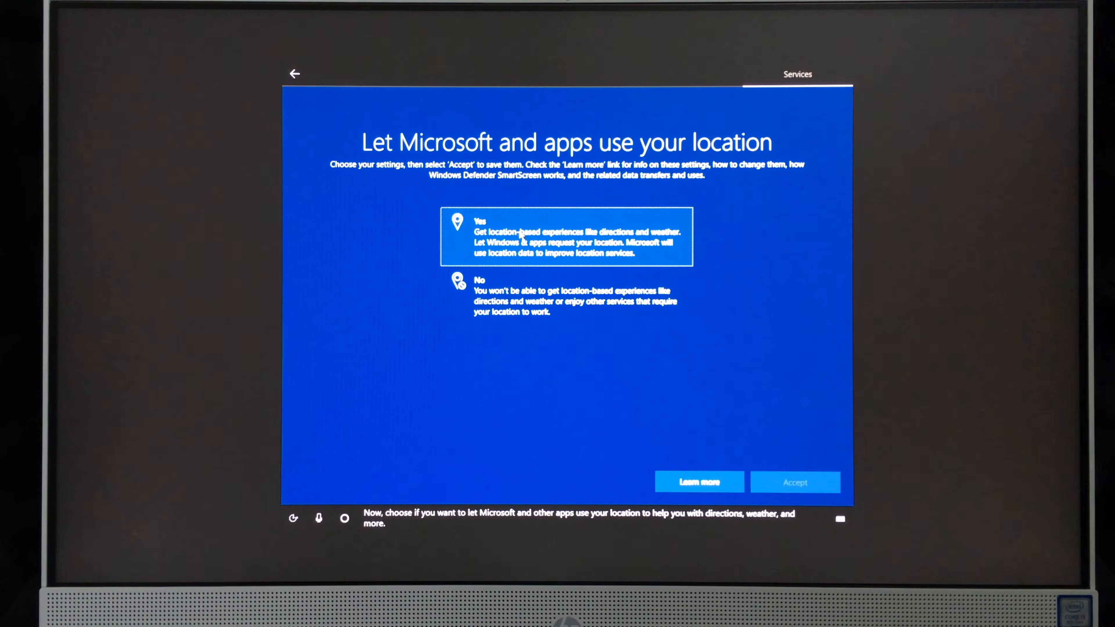
# Allow location access and turn on Find my device
pyautogui.click(548, 239)
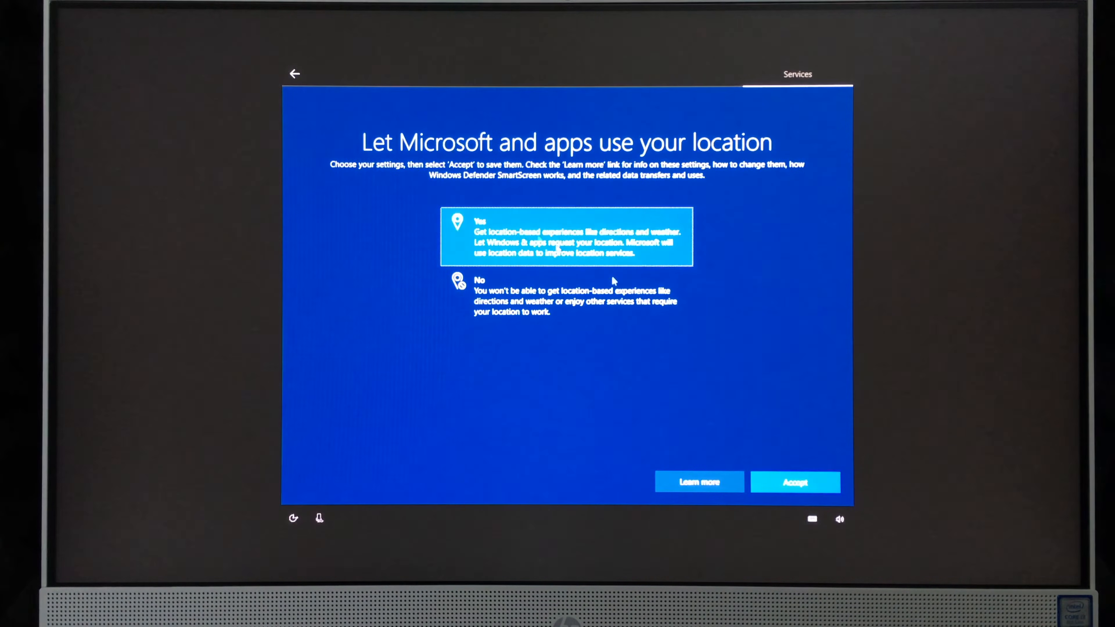
pyautogui.click(795, 483)
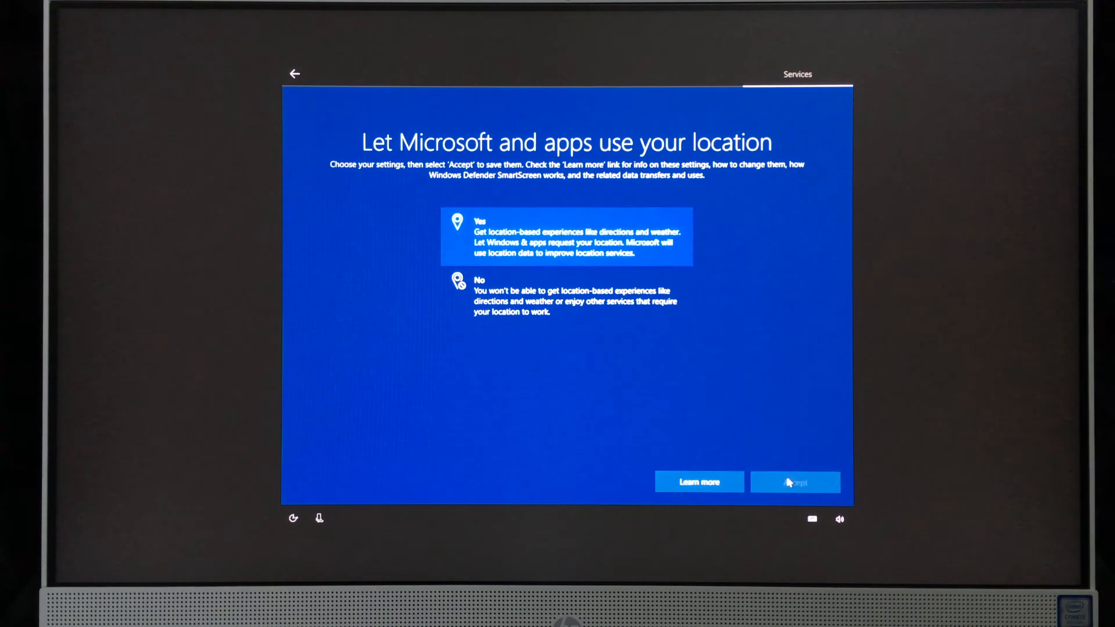
pyautogui.click(795, 483)
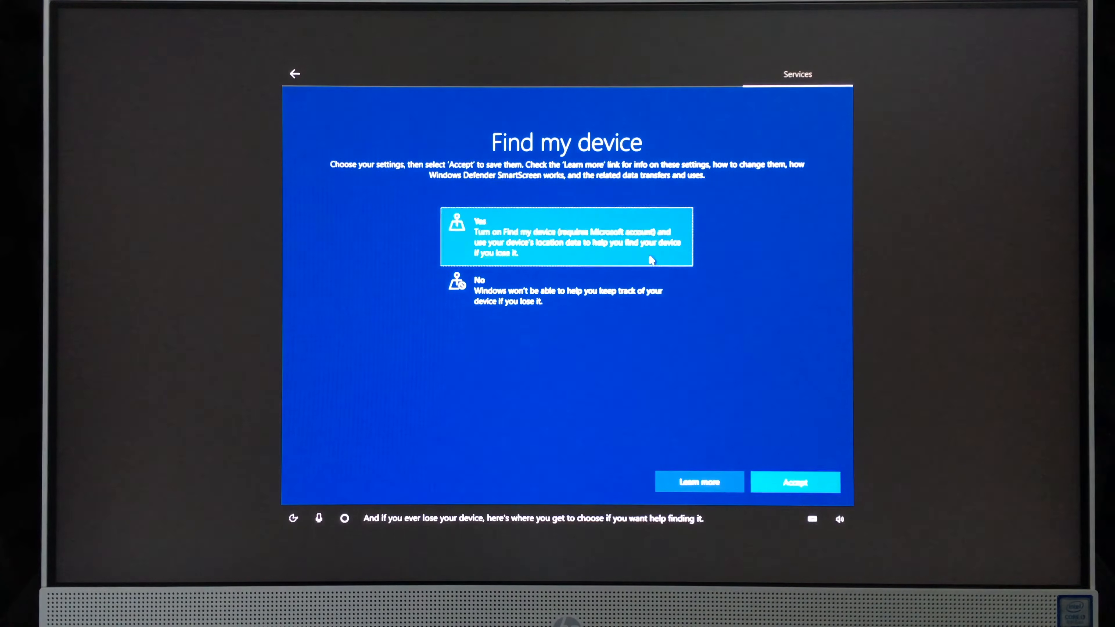
pyautogui.click(795, 482)
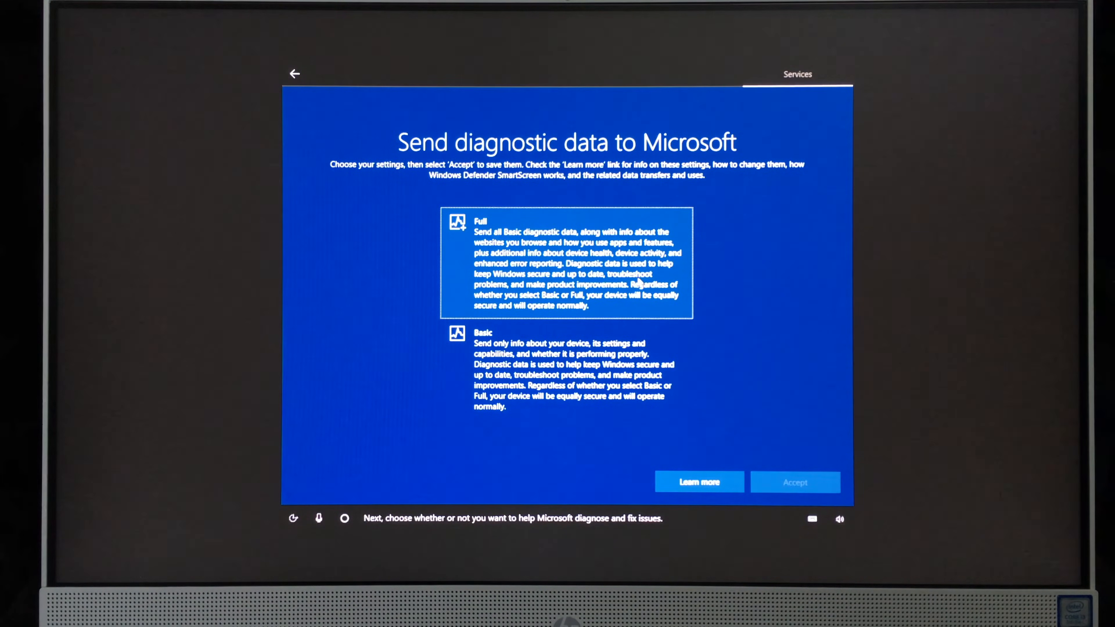
# Accept Full diagnostic data and decline sending inking and typing data
pyautogui.click(795, 483)
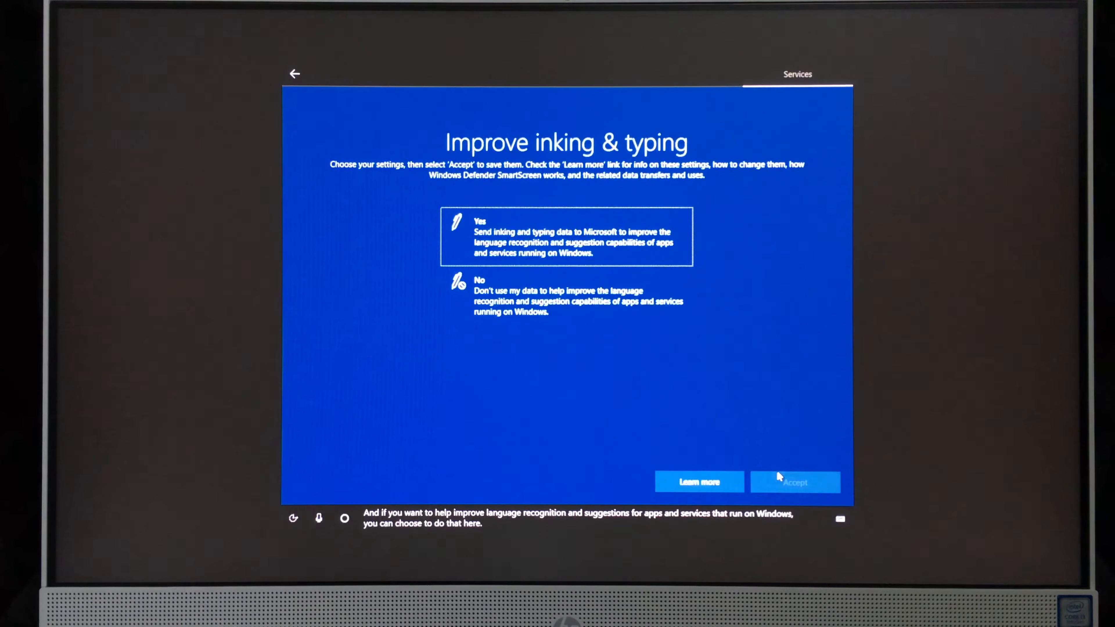
pyautogui.moveTo(771, 461)
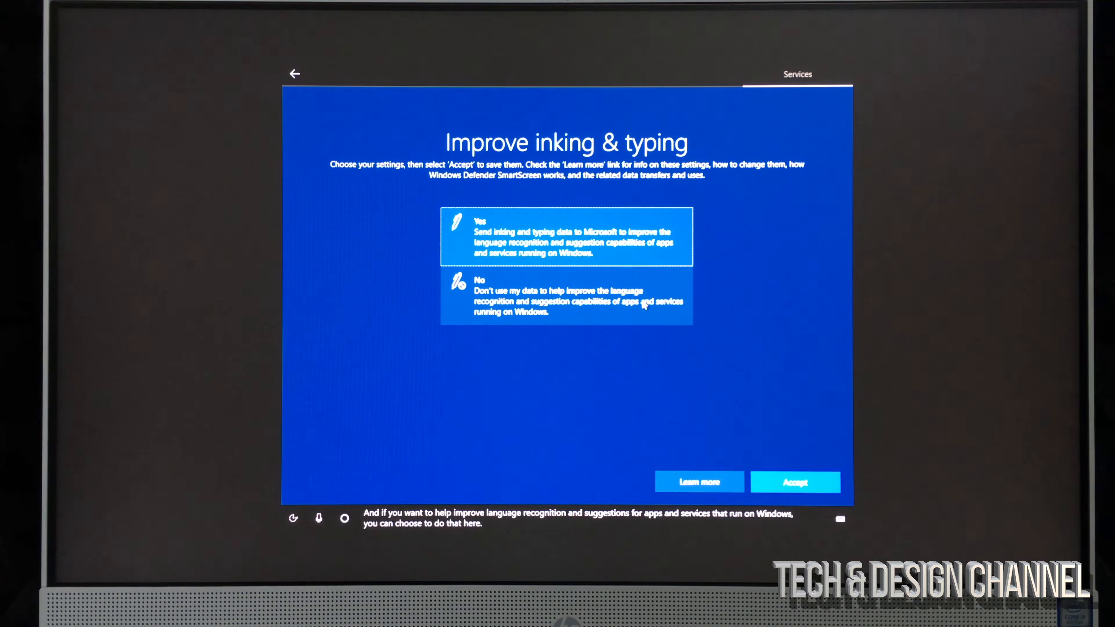
pyautogui.click(562, 301)
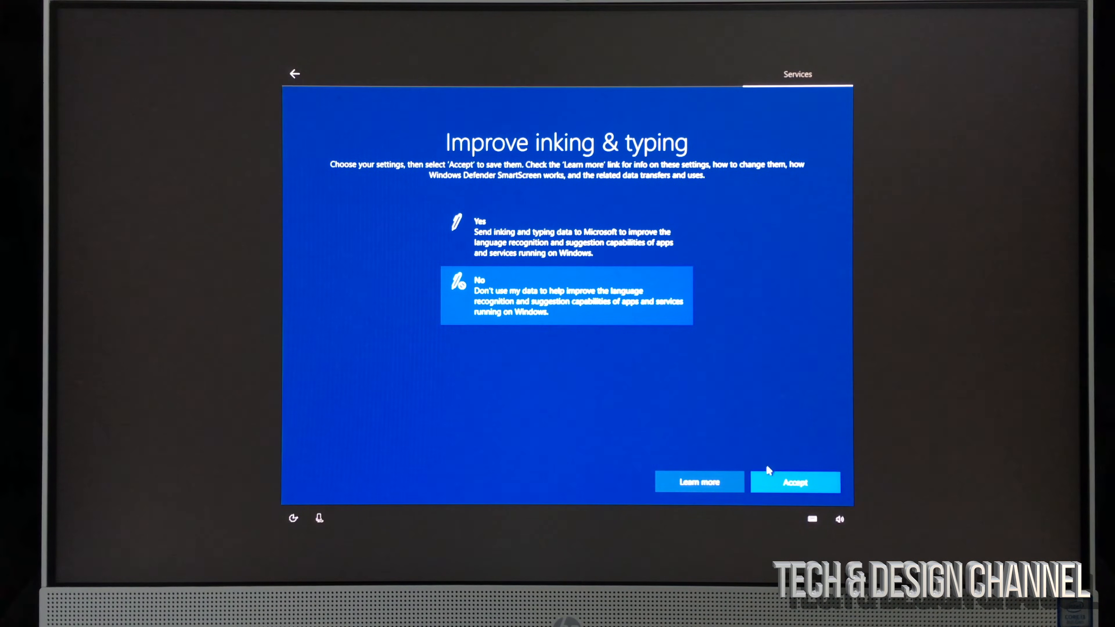
pyautogui.click(795, 483)
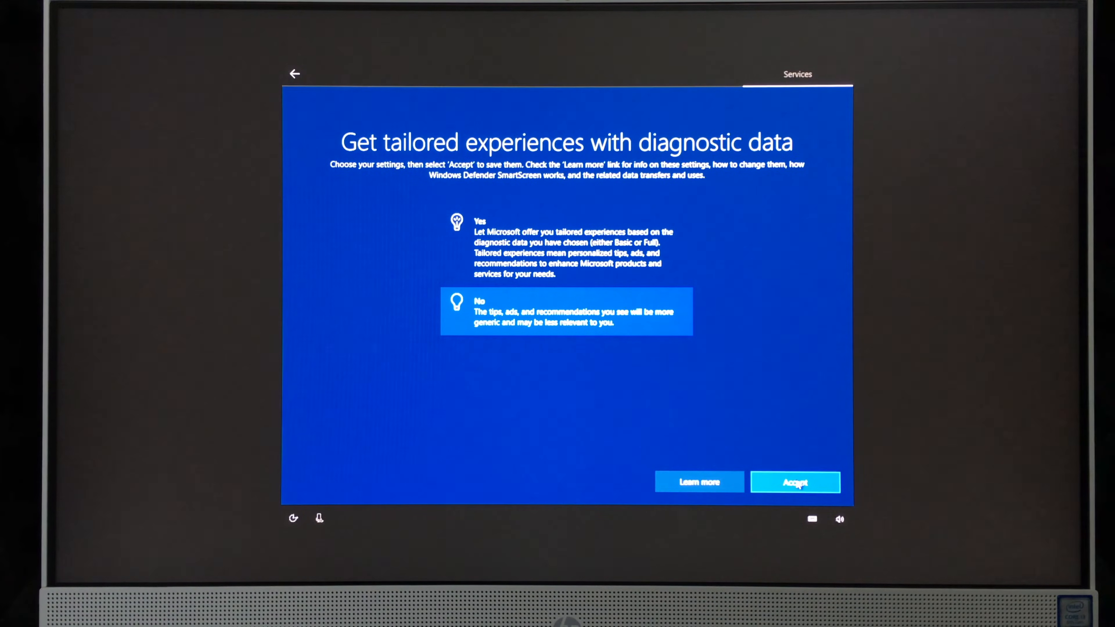
# Decline tailored experiences and stop apps using the advertising ID
pyautogui.click(796, 483)
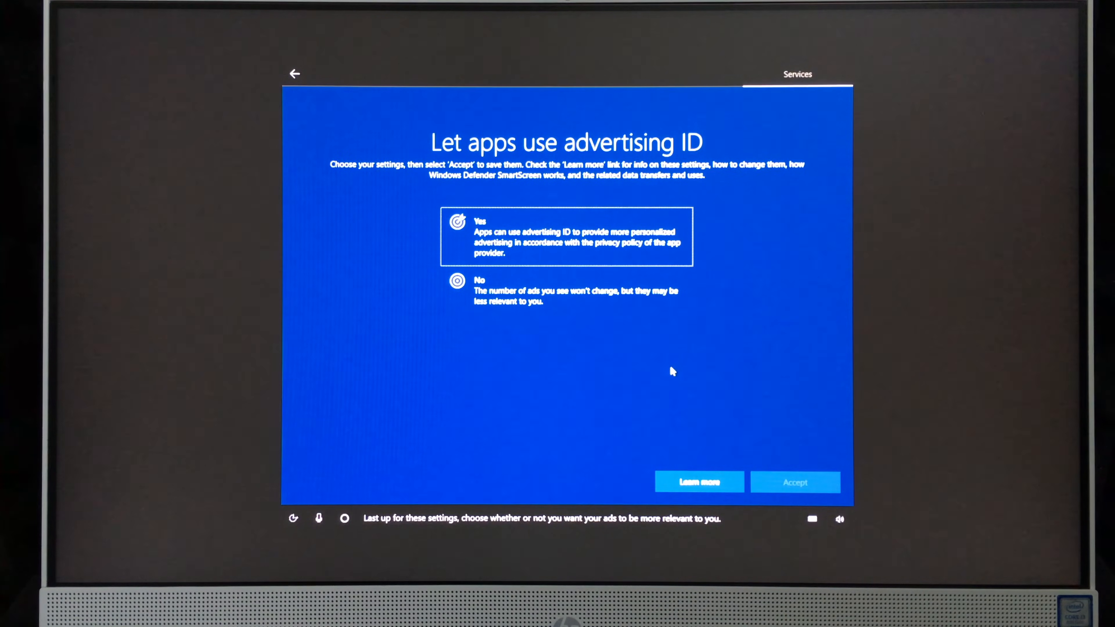
pyautogui.click(548, 292)
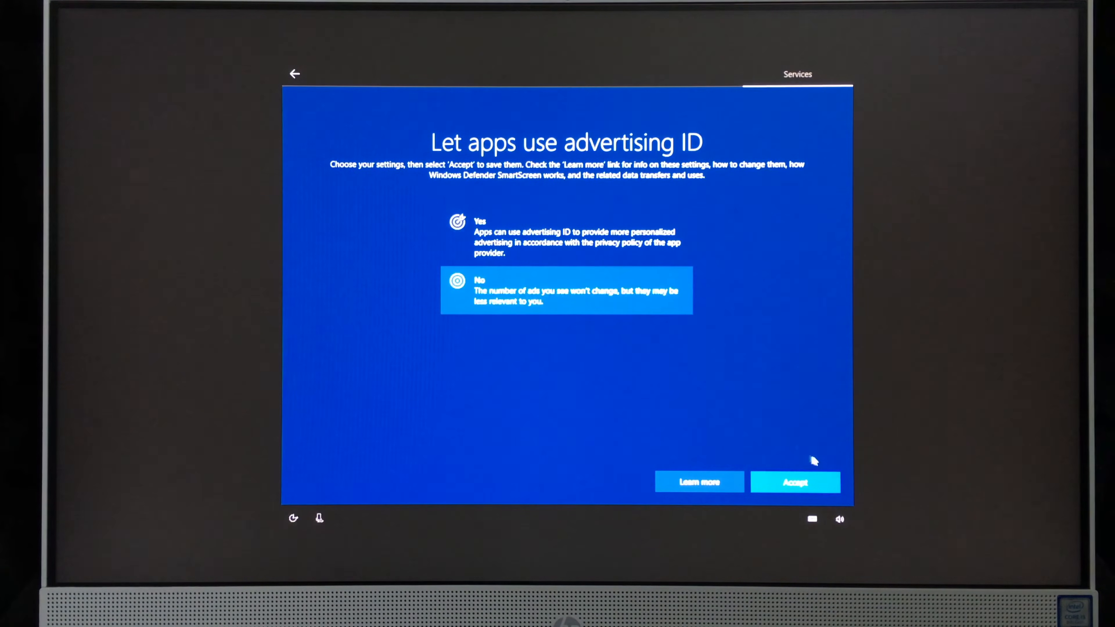
pyautogui.click(796, 482)
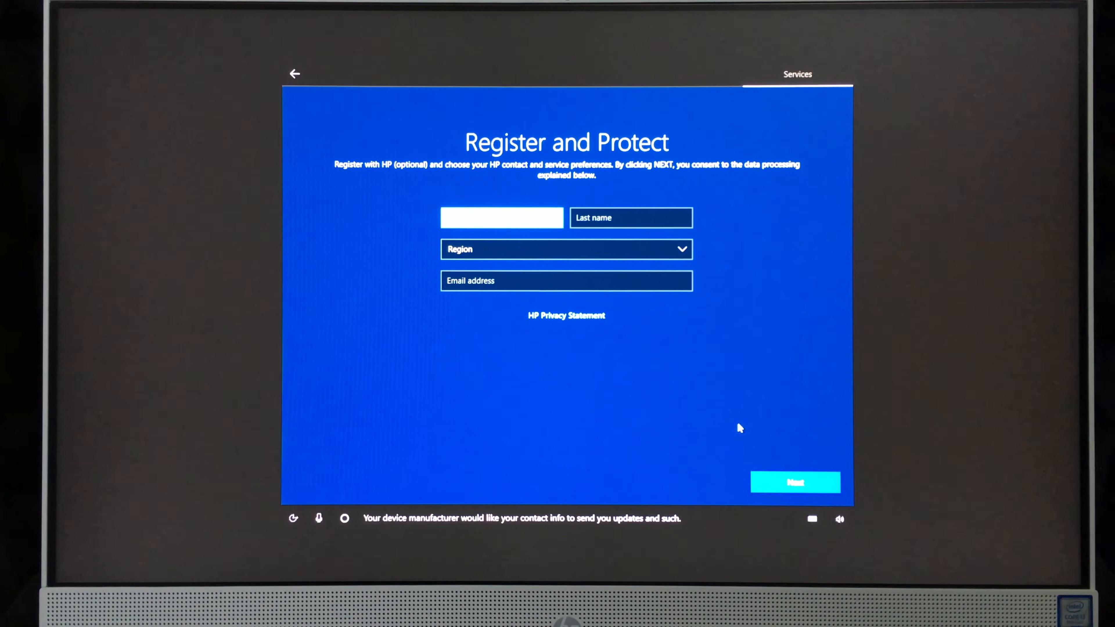
pyautogui.moveTo(730, 427)
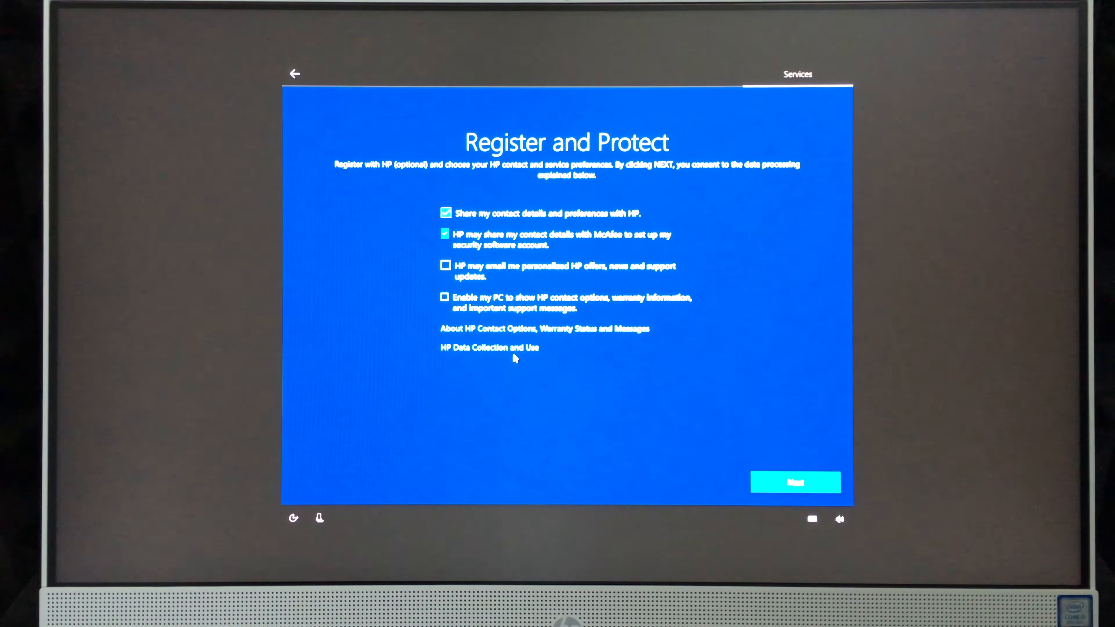
# Leave HP registration blank, untick HP and McAfee sharing, and submit
pyautogui.click(445, 213)
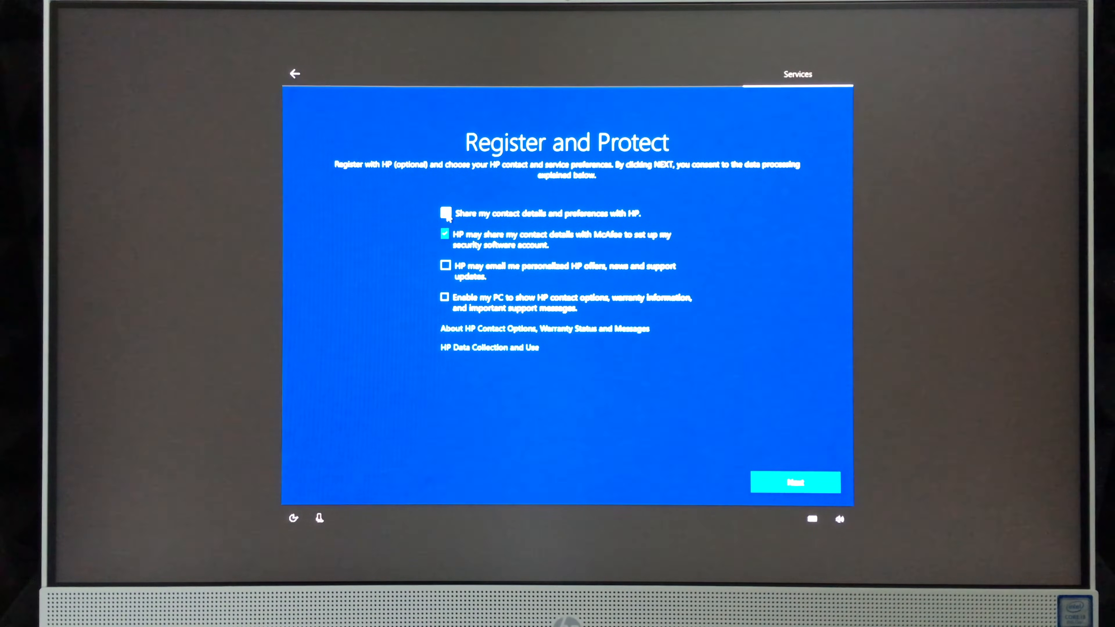
pyautogui.click(445, 234)
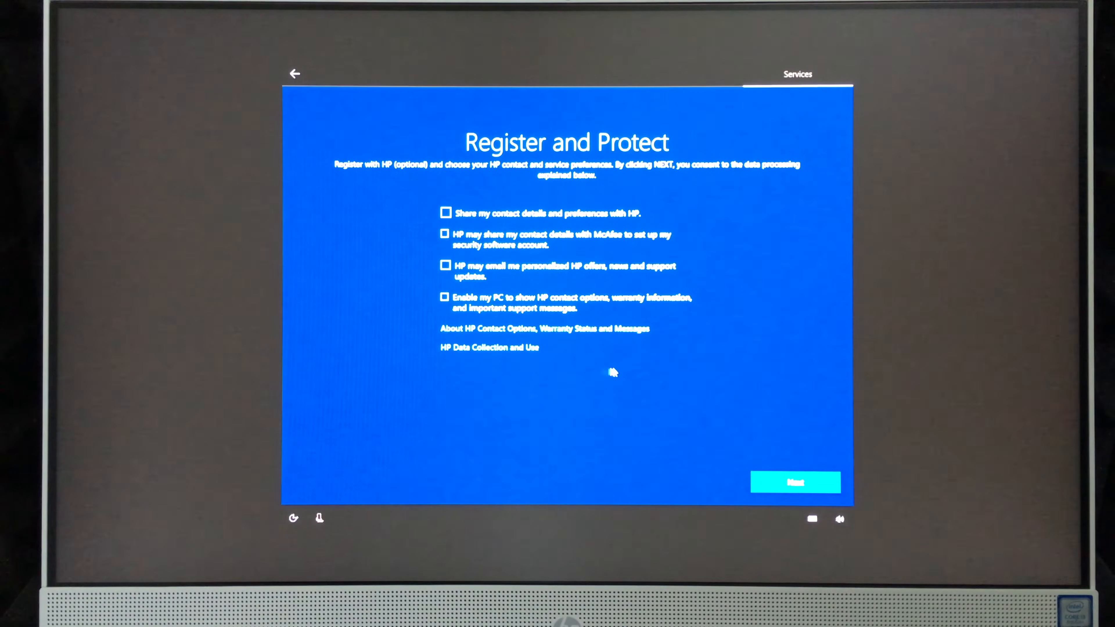
pyautogui.click(796, 483)
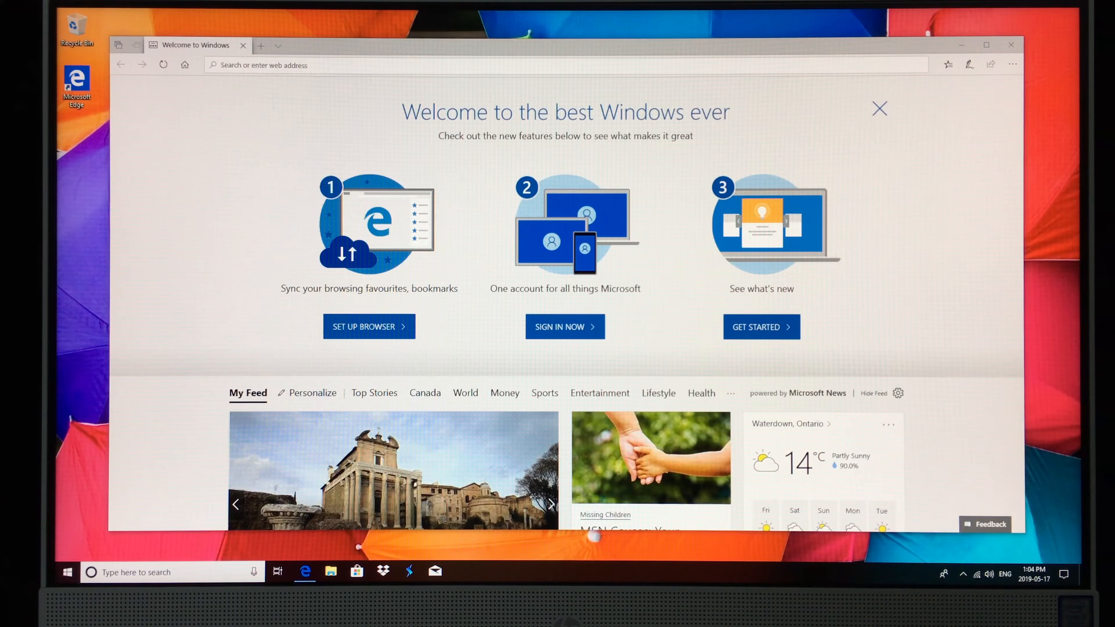
pyautogui.moveTo(591, 218)
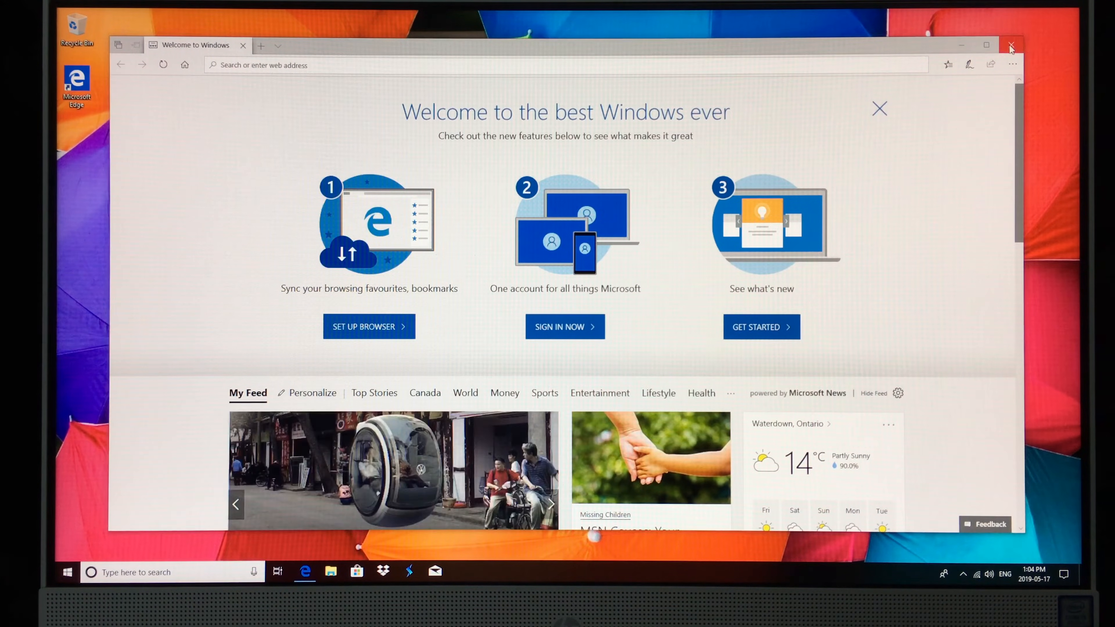
# Close the Edge welcome window and bring up the Start menu over HP JumpStart
pyautogui.click(1011, 45)
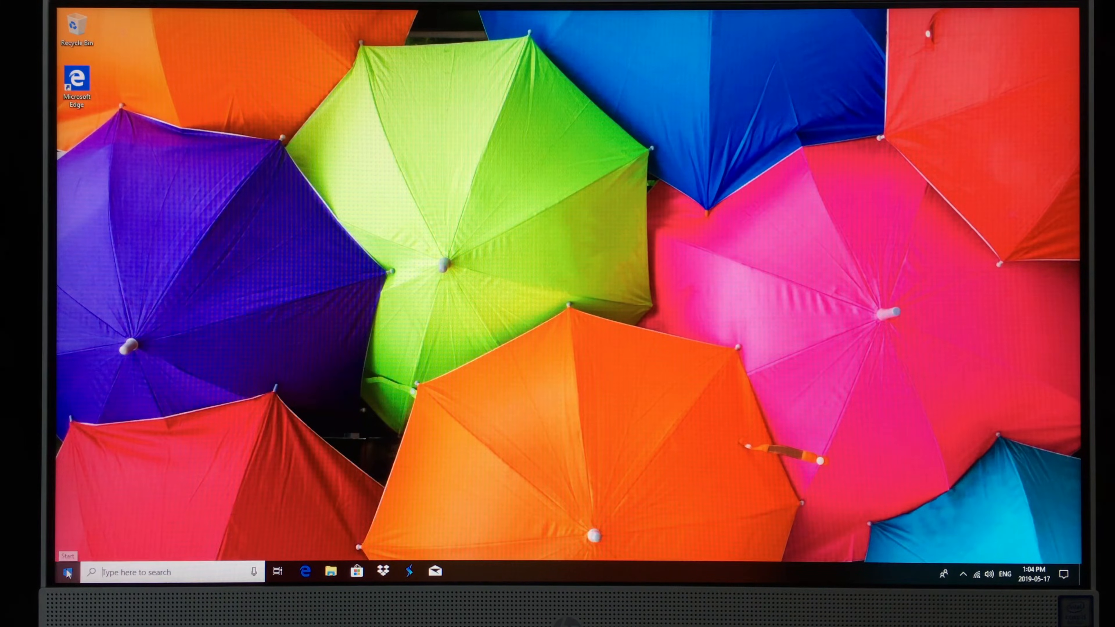
pyautogui.click(412, 576)
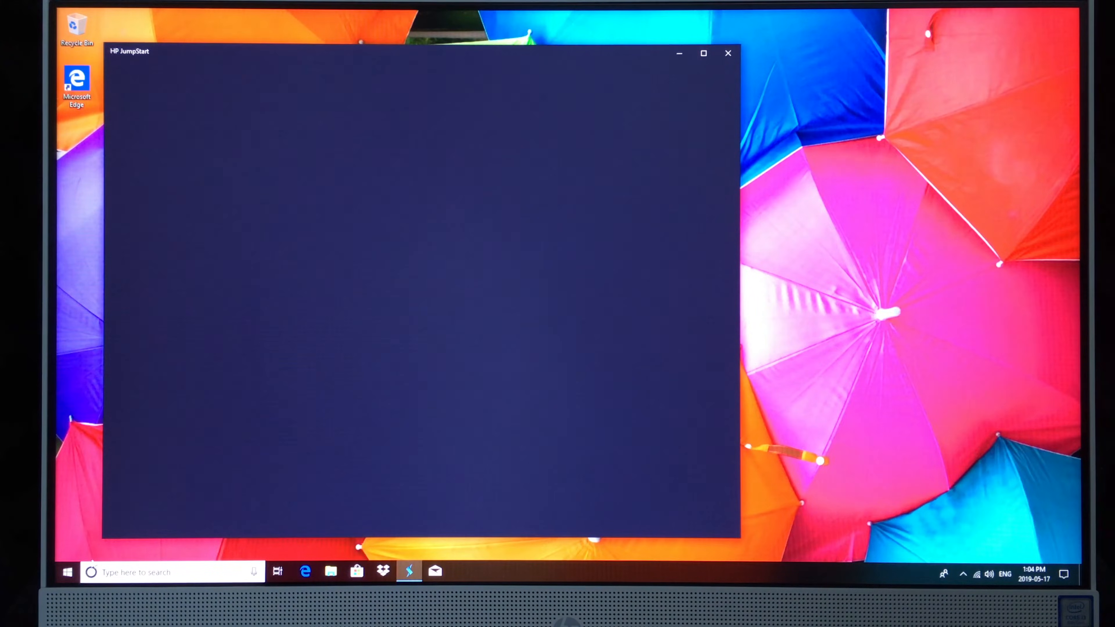
pyautogui.click(67, 573)
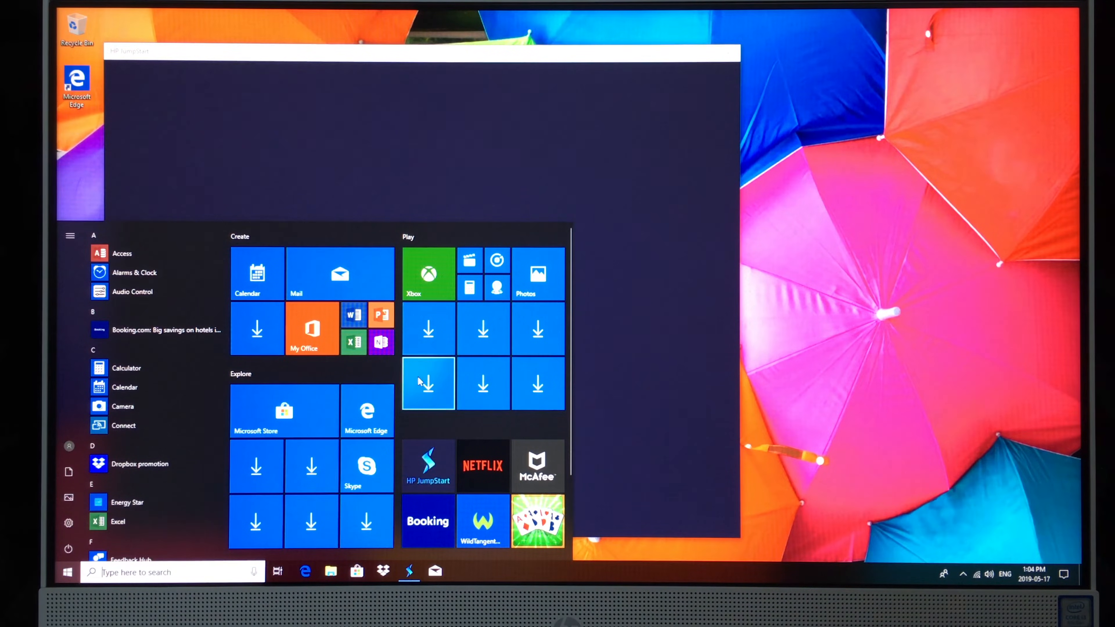
pyautogui.moveTo(375, 394)
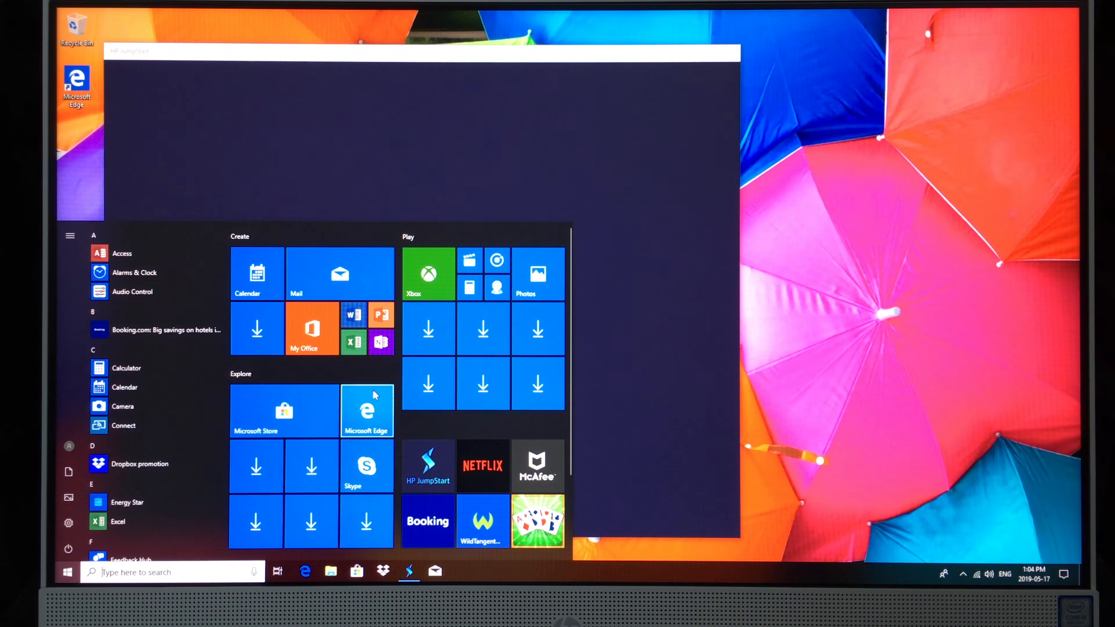